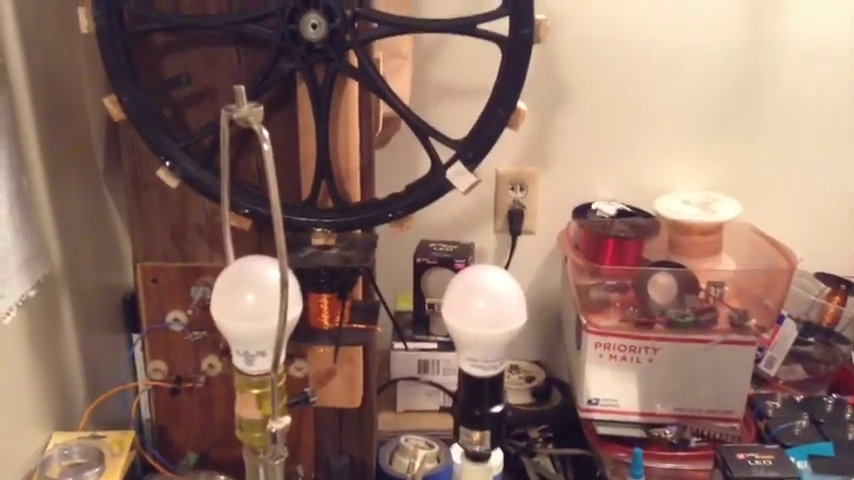
pyautogui.moveTo(428, 240)
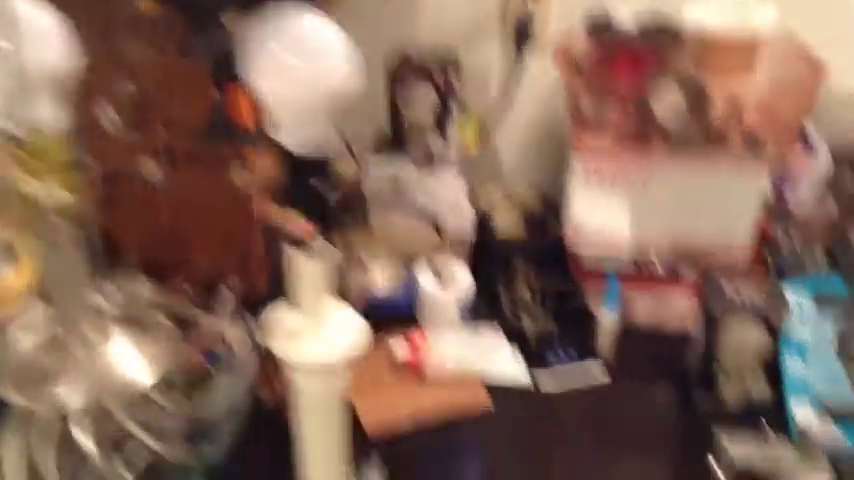